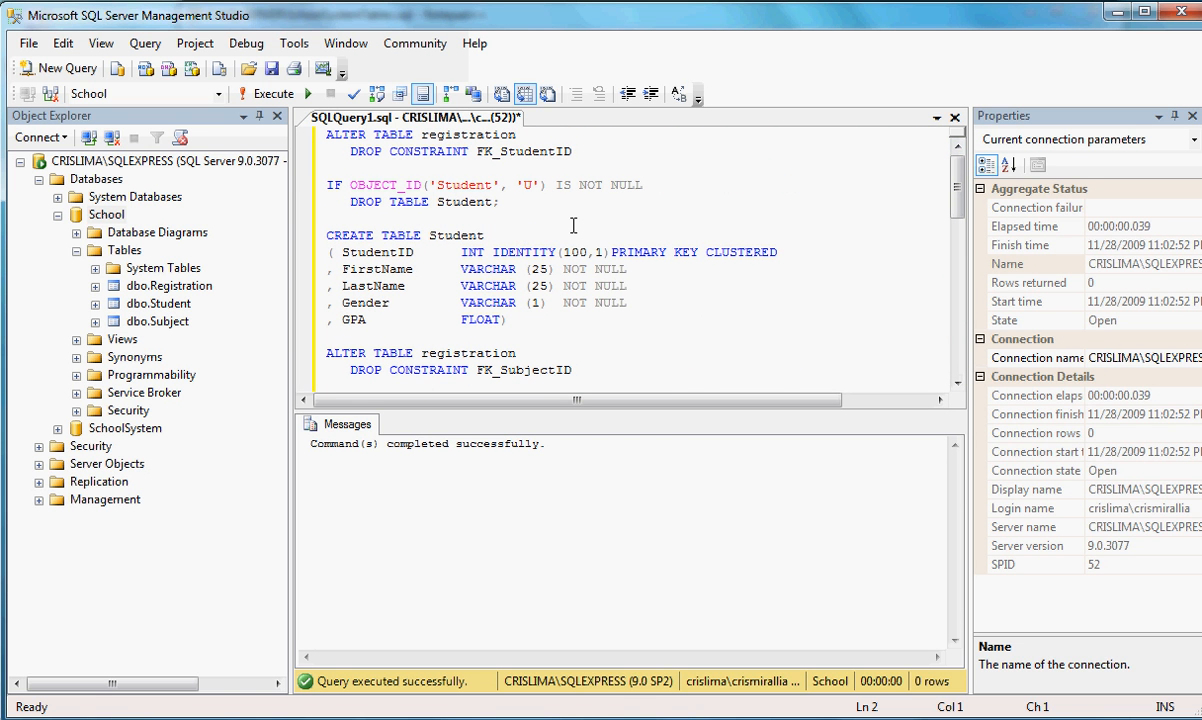
Step: Bring up the context menu for the School database's Database Diagrams node
{"action": "right_click", "coordinate": [156, 232]}
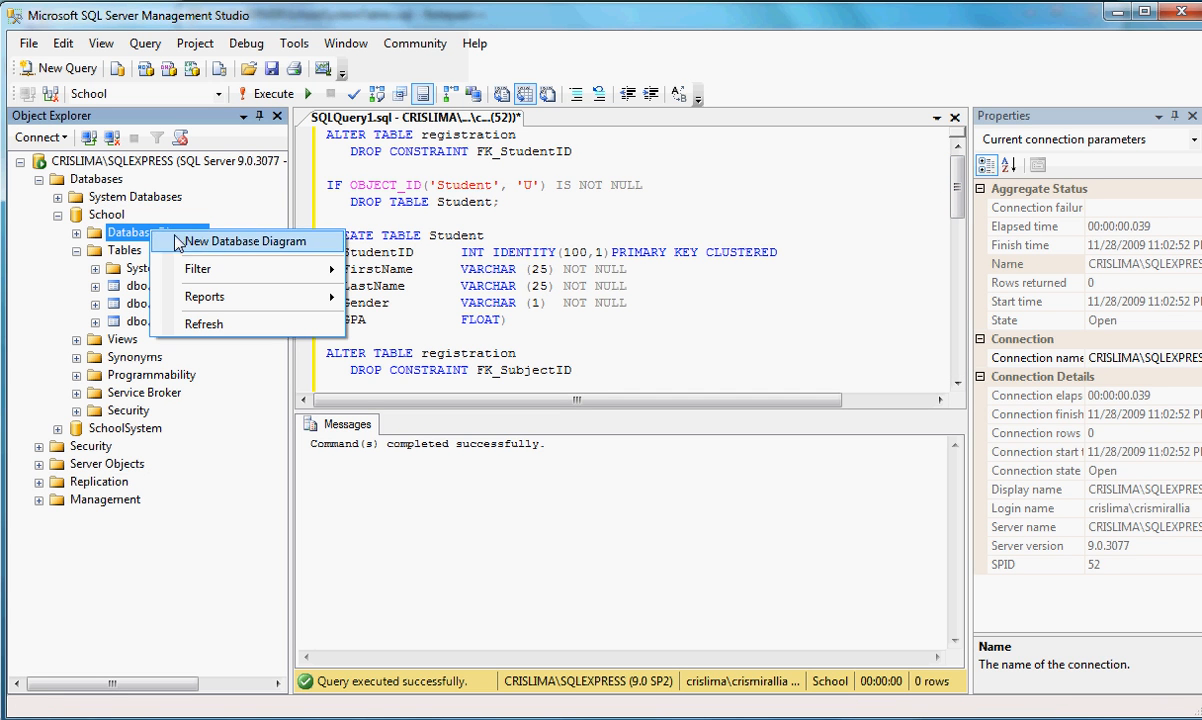
{"action": "left_click", "coordinate": [248, 240]}
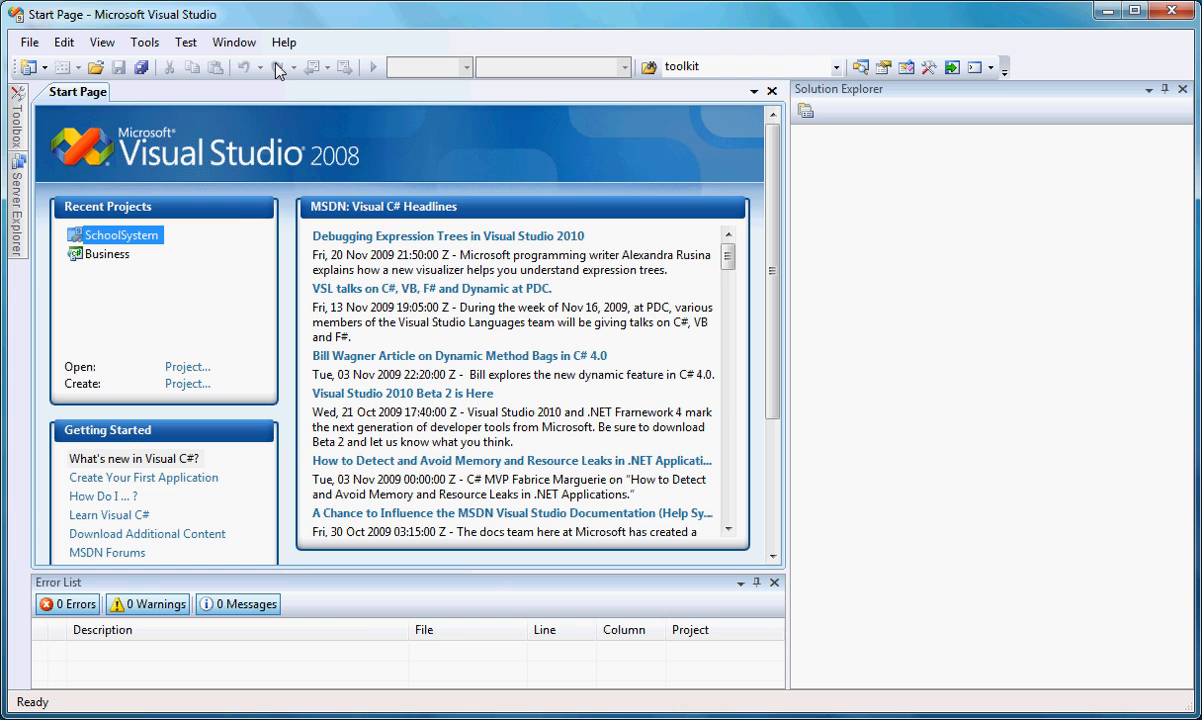
Step: Create the WPF Application project School and begin adding a second project
{"action": "double_click", "coordinate": [120, 234]}
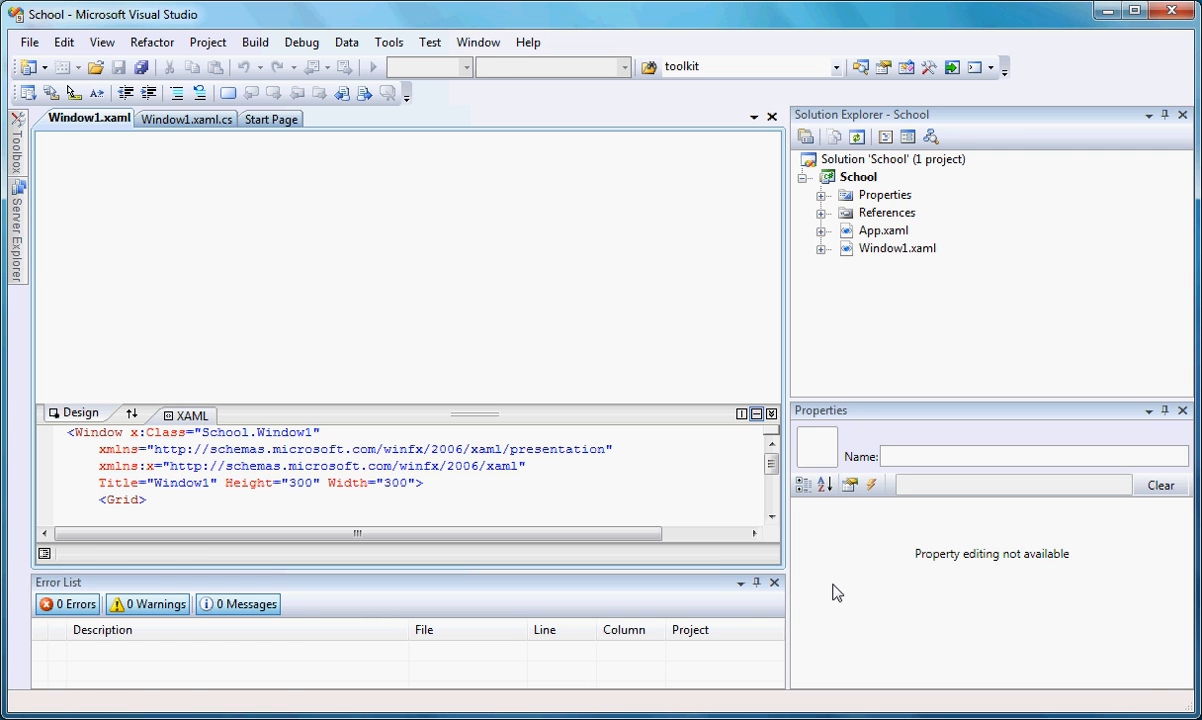
{"action": "left_click", "coordinate": [858, 176]}
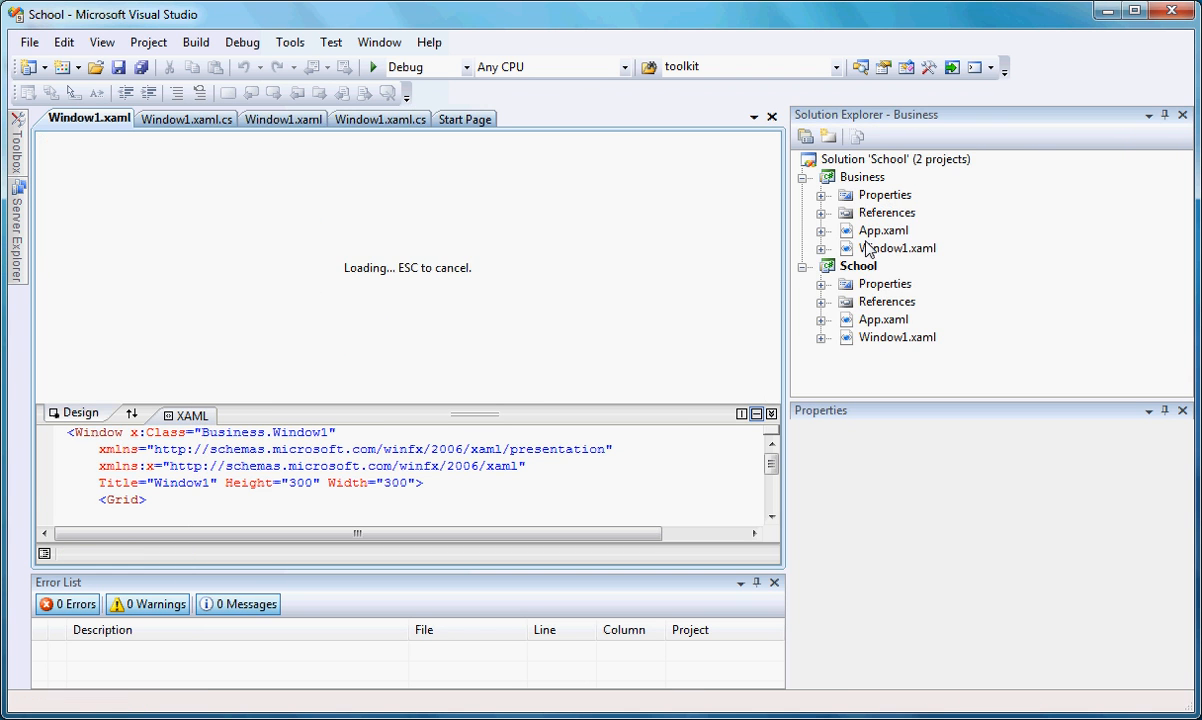
Step: Bring up the context menu on the Business project to add a new item
{"action": "right_click", "coordinate": [860, 176]}
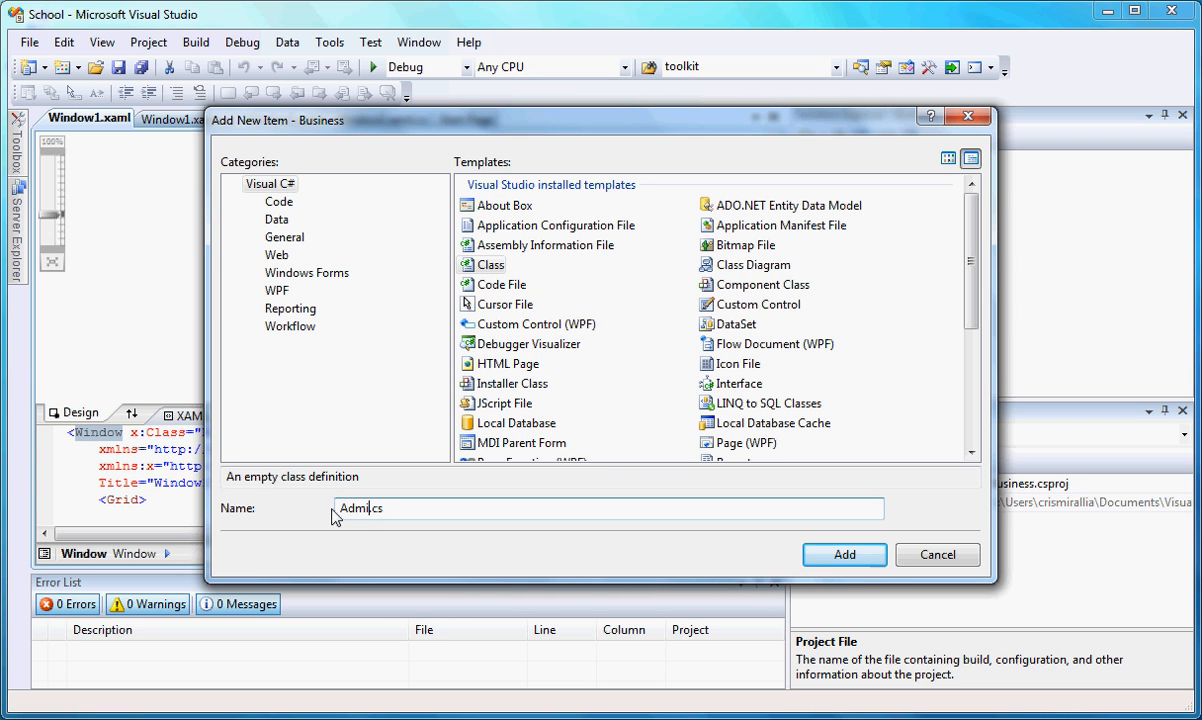
Step: Add the new class file Admin.cs to the Business project
{"action": "left_click", "coordinate": [844, 554]}
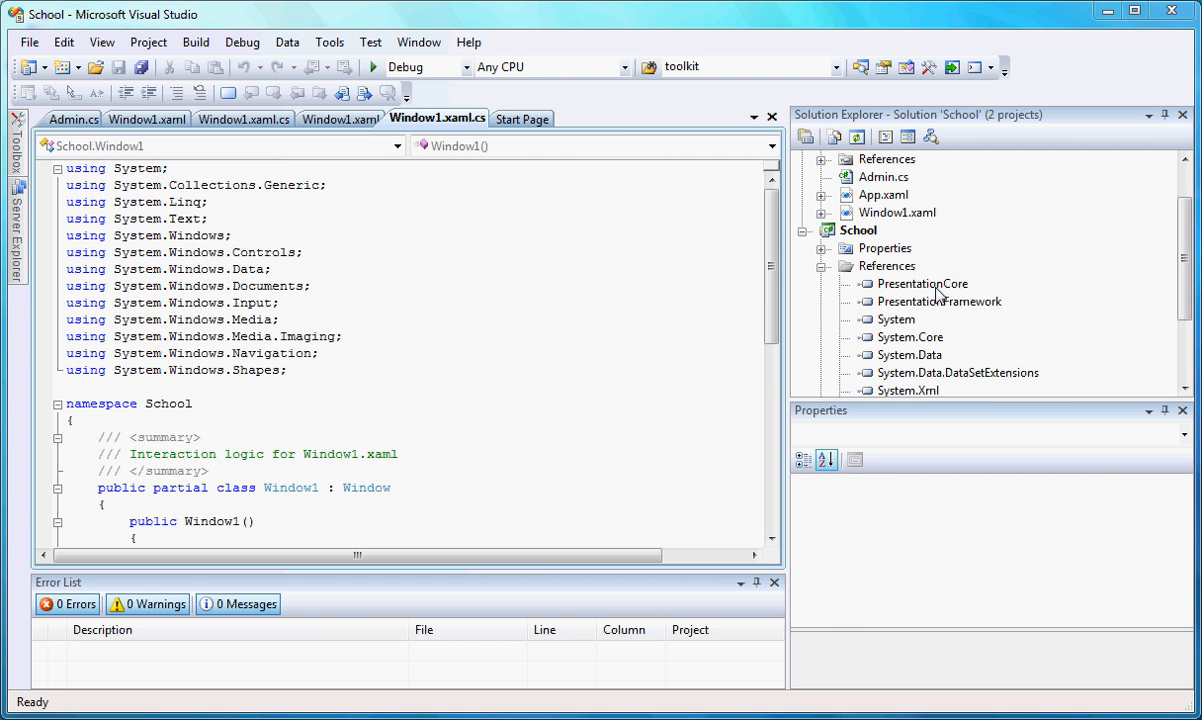
Step: Add the directive 'using Business;' below the existing using statements in Window1.xaml.cs
{"action": "type", "text": "using Business;"}
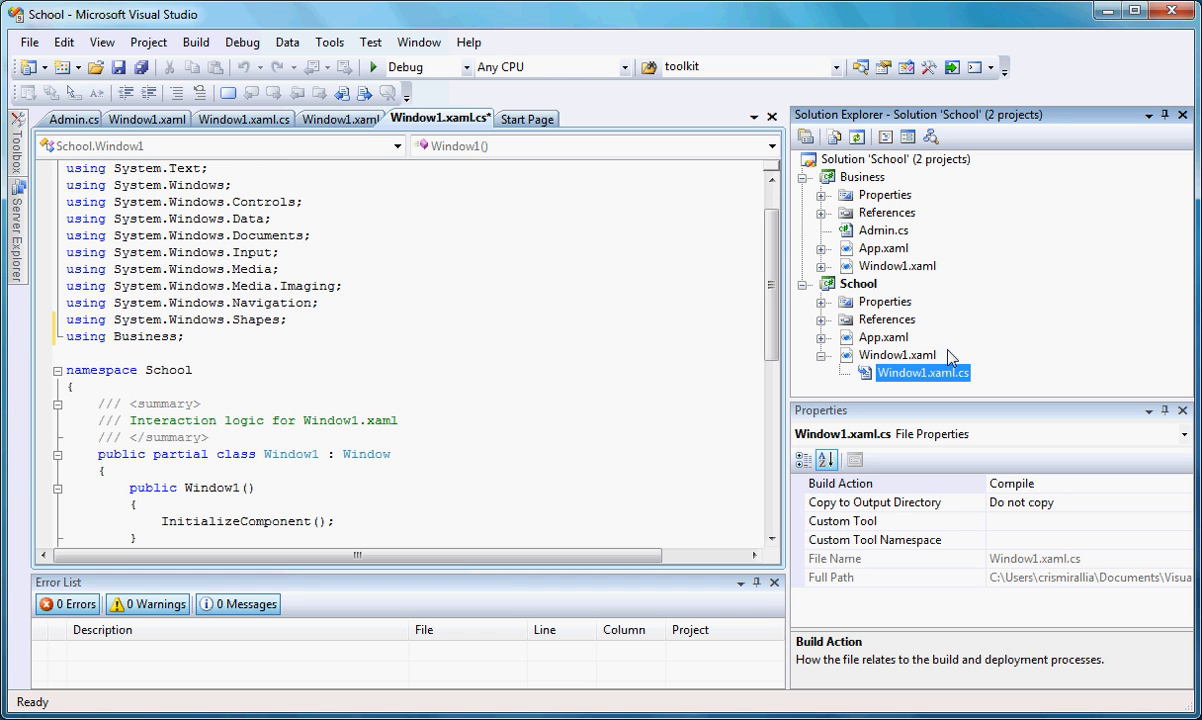
Step: Bring up the context menu for School's Window1.xaml.cs code-behind file
{"action": "right_click", "coordinate": [232, 496]}
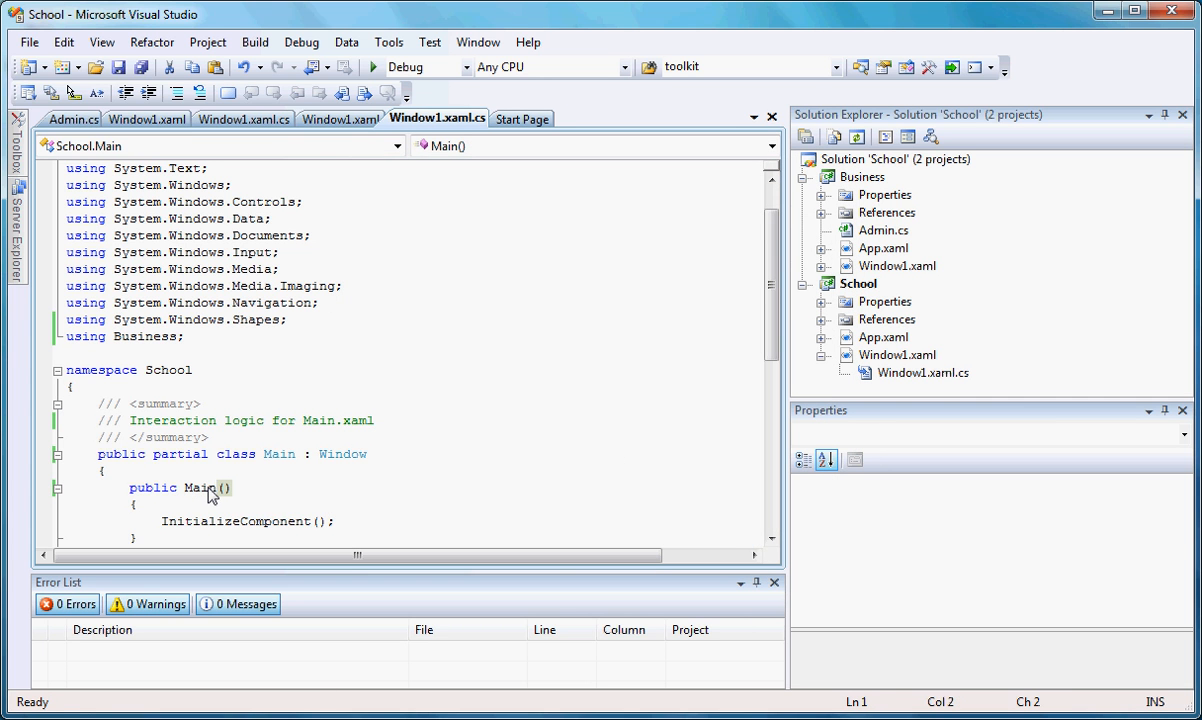
Step: Navigate to the renamed Main constructor in School's code-behind file
{"action": "left_click", "coordinate": [204, 488]}
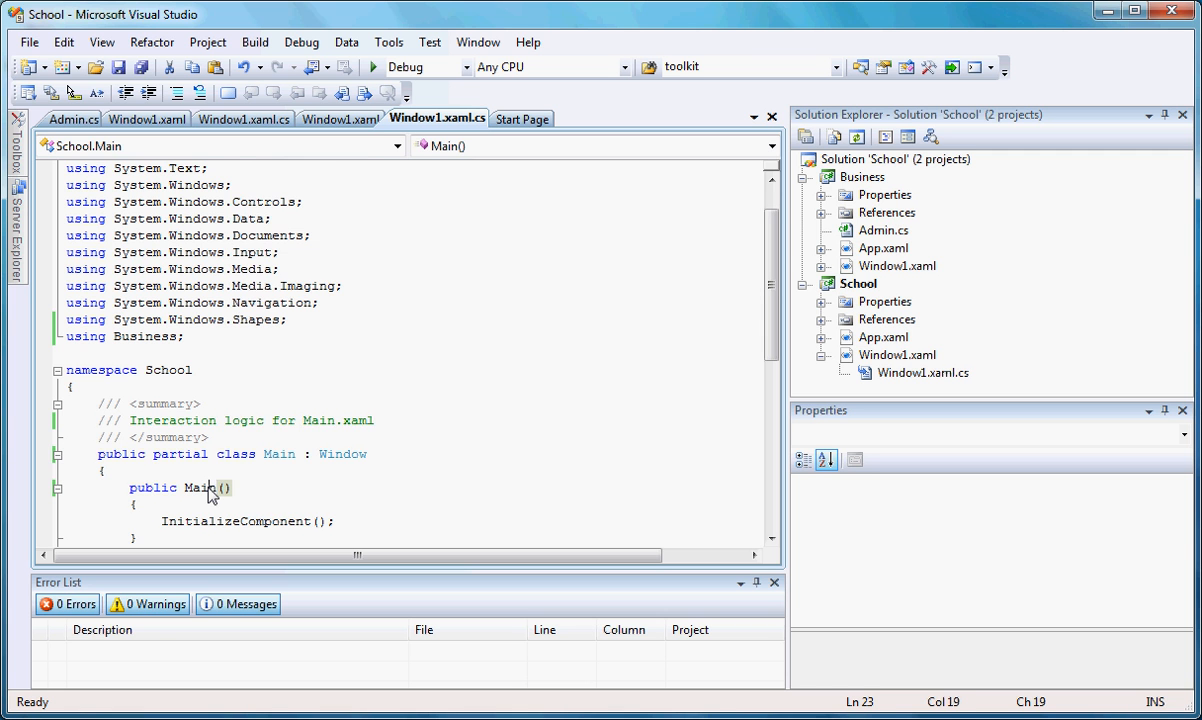